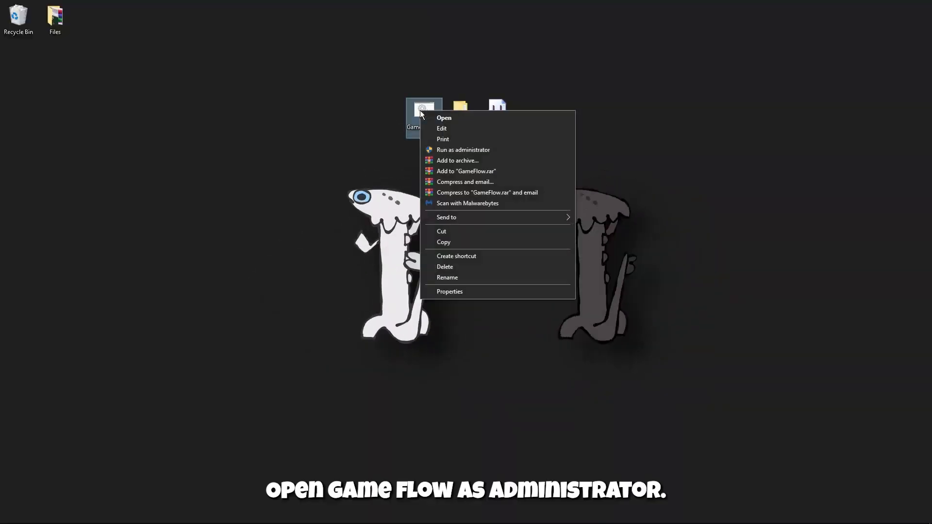
- Run the GameFlow desktop file as administrator to reach its main menu
left_click(463, 149)
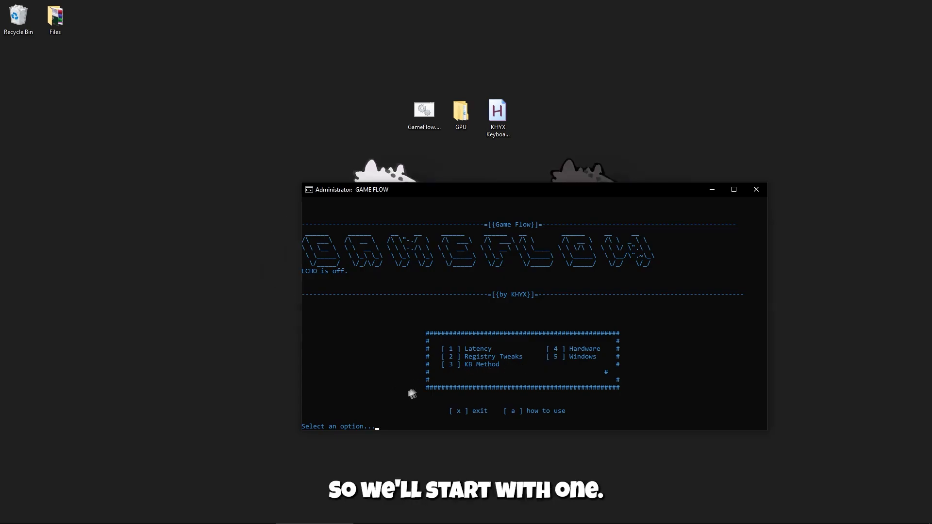
- Apply the Latency 'If you have Ethernet' internet boost and return to the main menu
type("1")
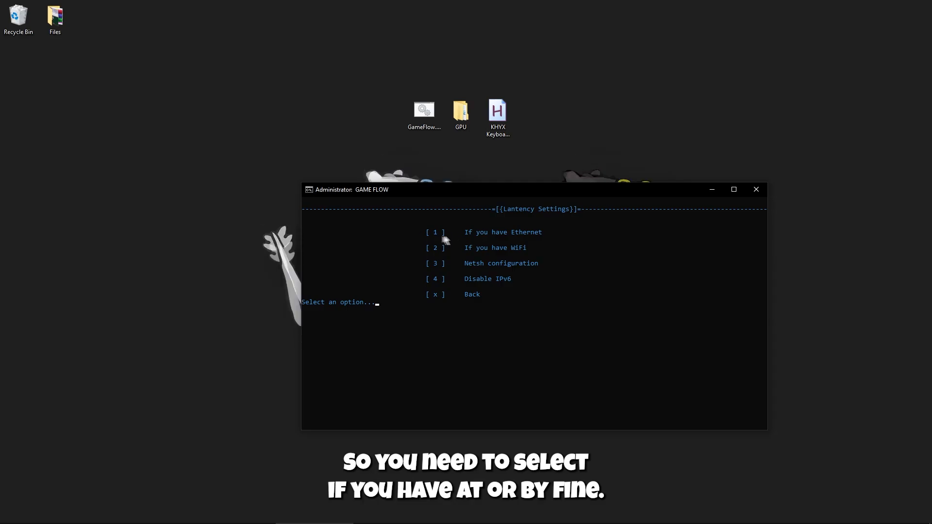
mouse_move(398, 259)
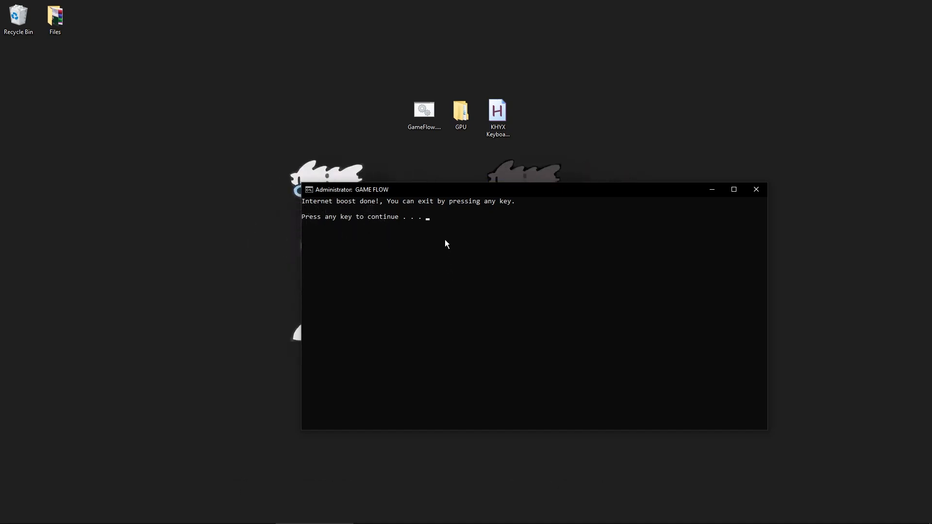
key("enter")
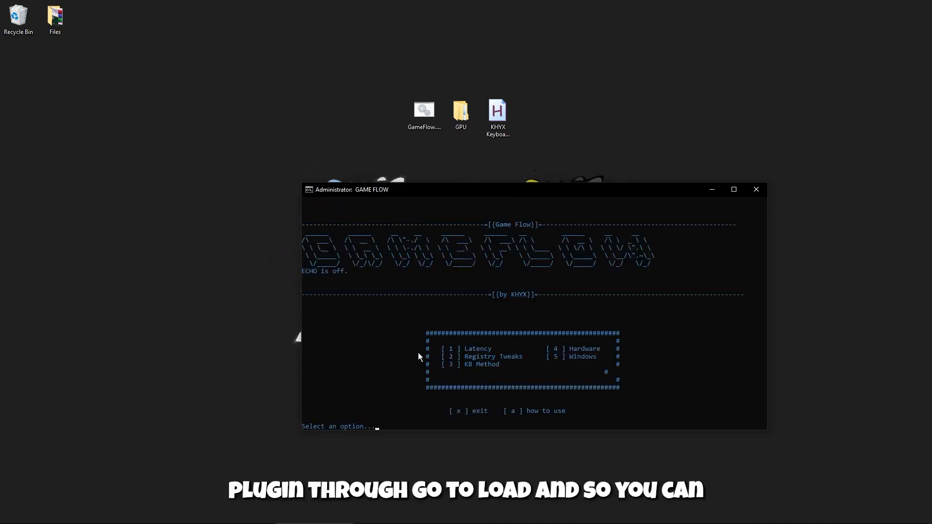
- Run Netsh configuration under Latency with RSC disabled and RTO 3000
type("1")
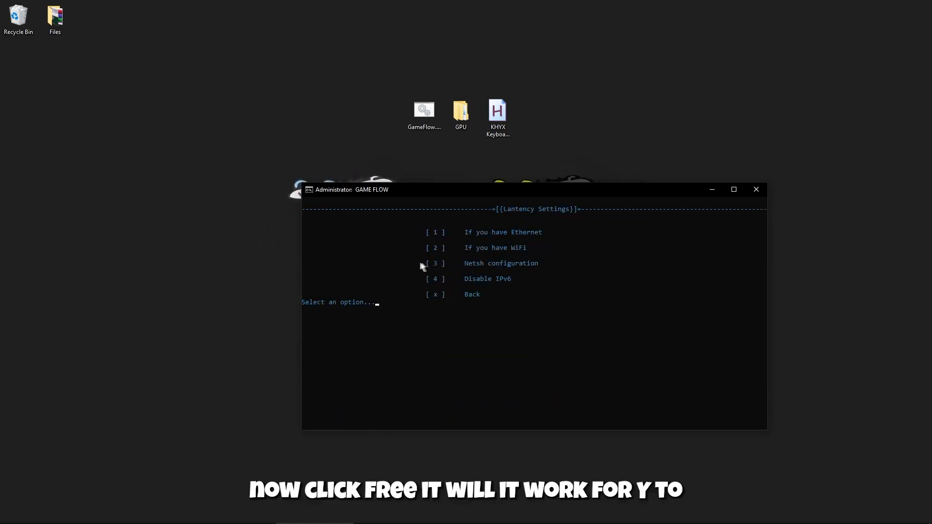
type("3")
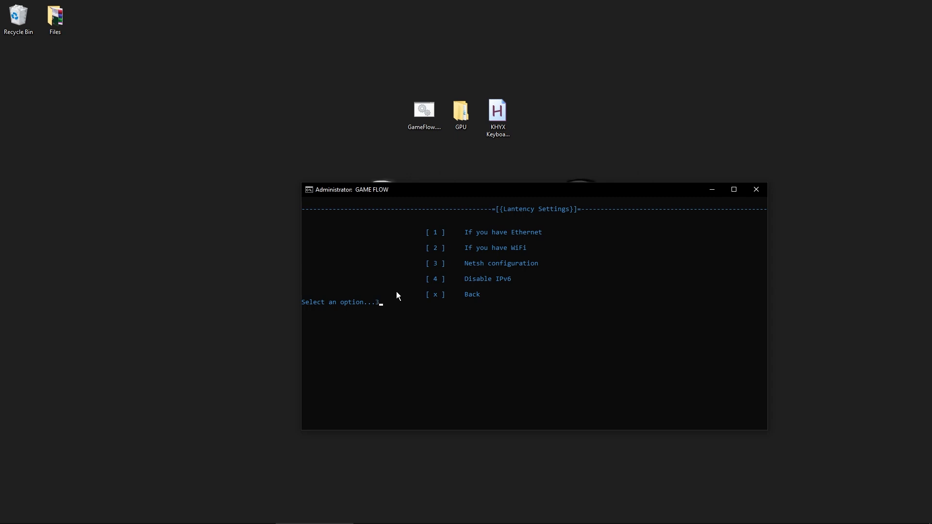
key("enter")
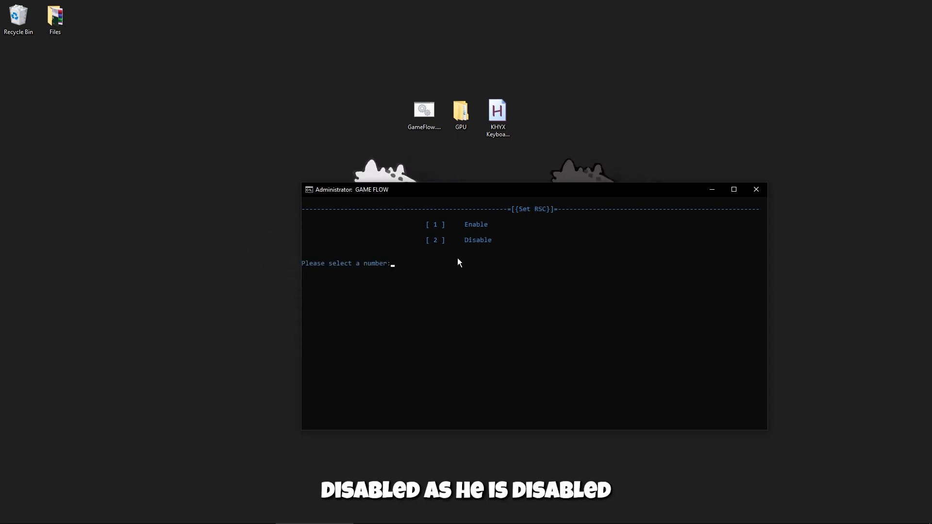
mouse_move(436, 284)
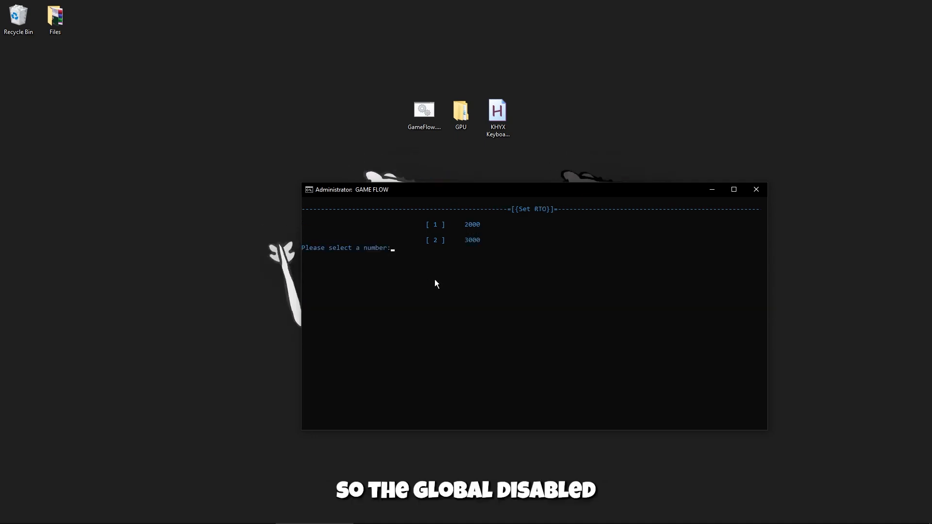
type("2")
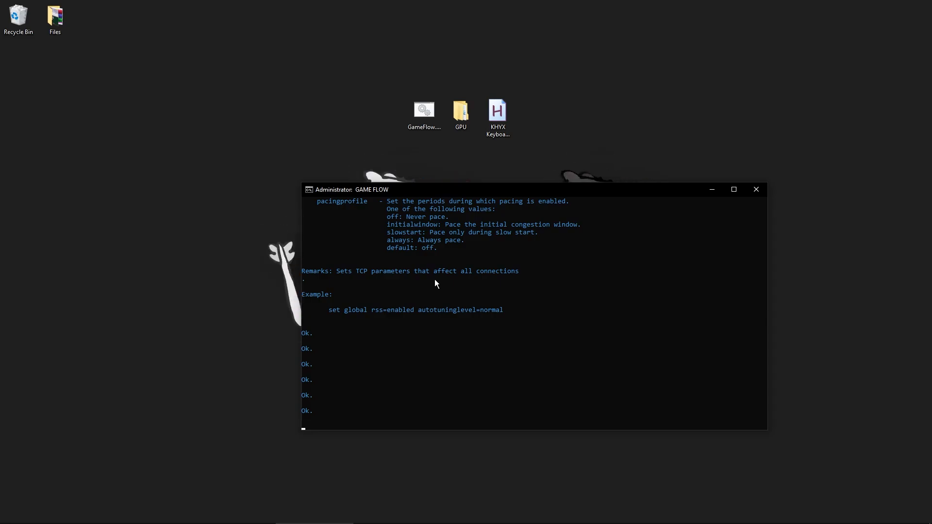
key("enter")
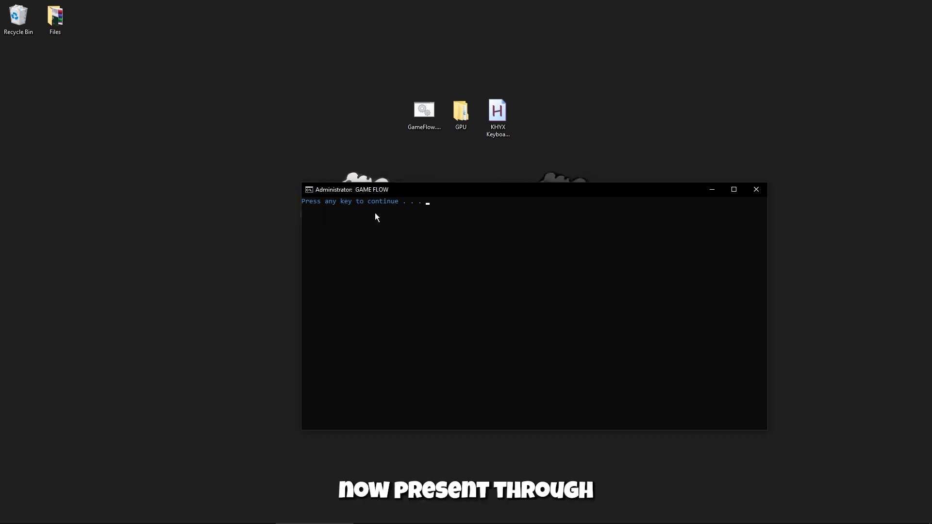
- Return to Latency Settings and run option 4, Disable IPv6
key("enter")
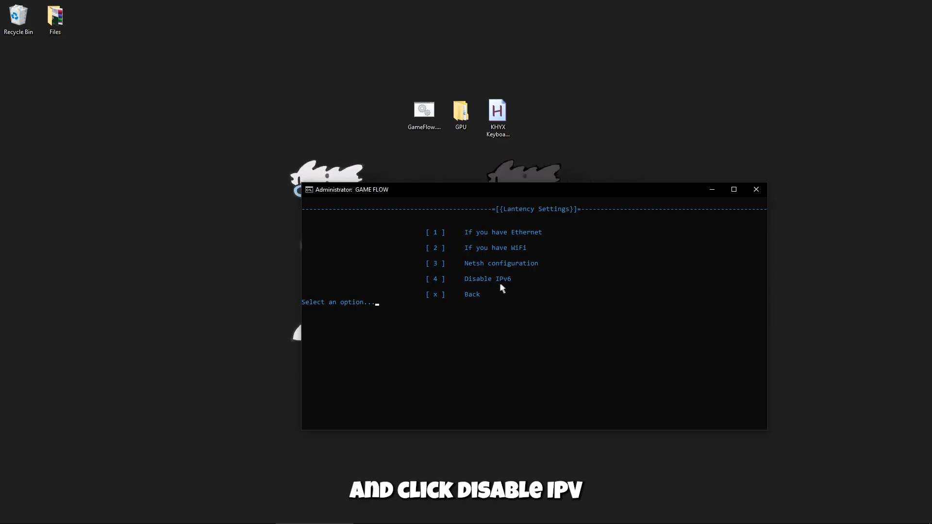
type("4")
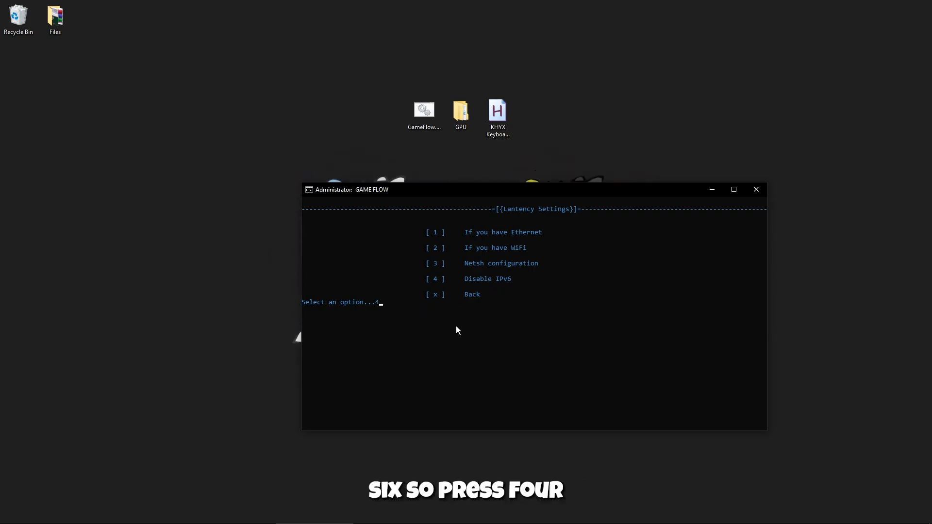
key("enter")
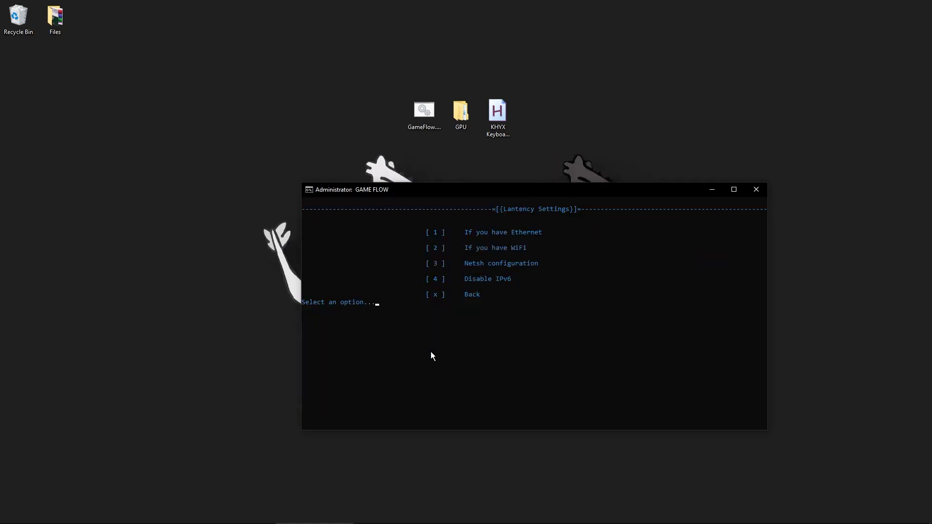
- Go back and set the KB Method knockback reducer to 0% KB
type("x")
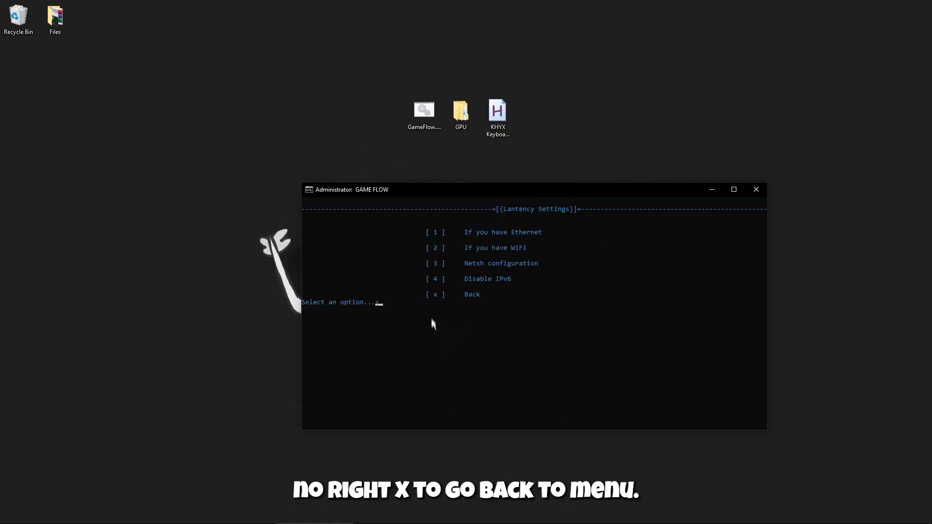
type("x")
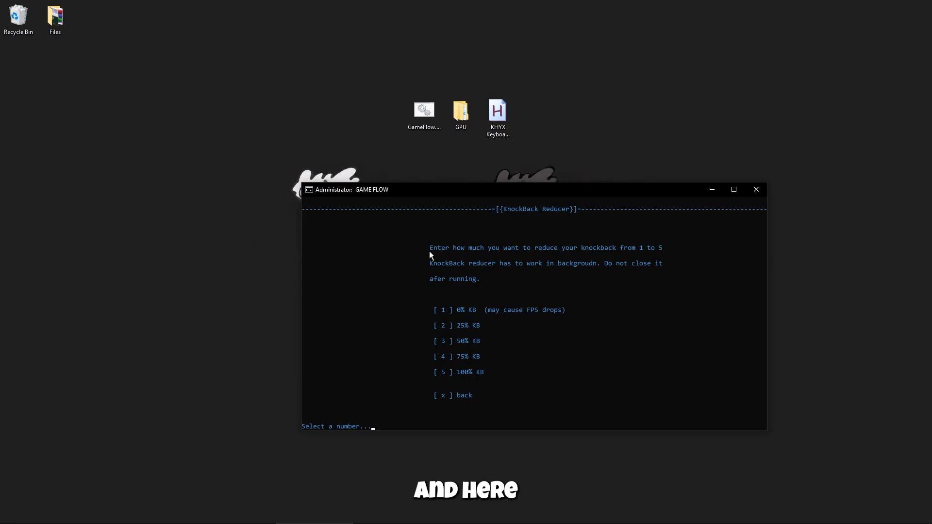
mouse_move(583, 258)
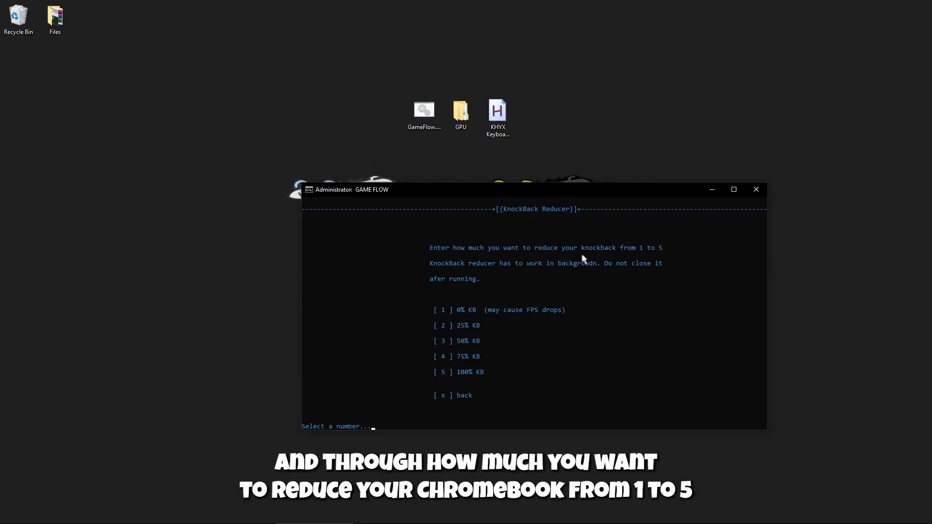
mouse_move(519, 274)
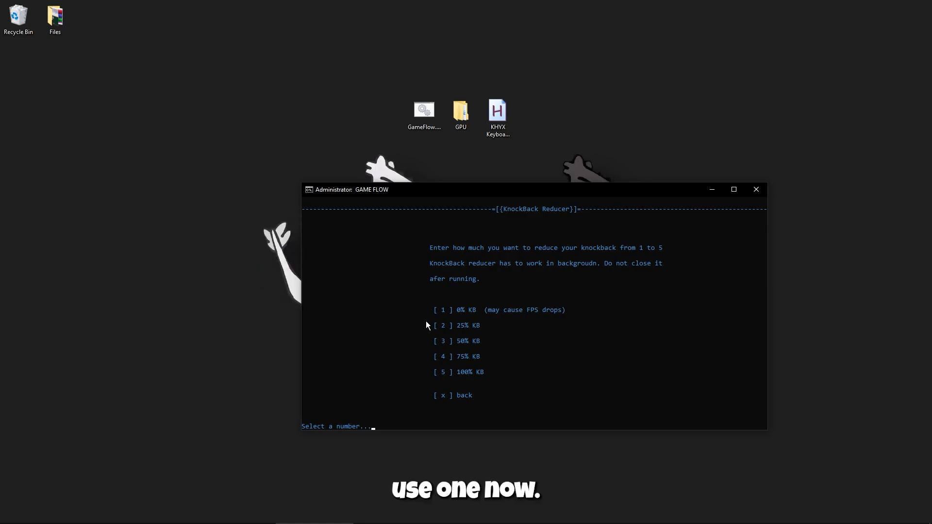
type("1")
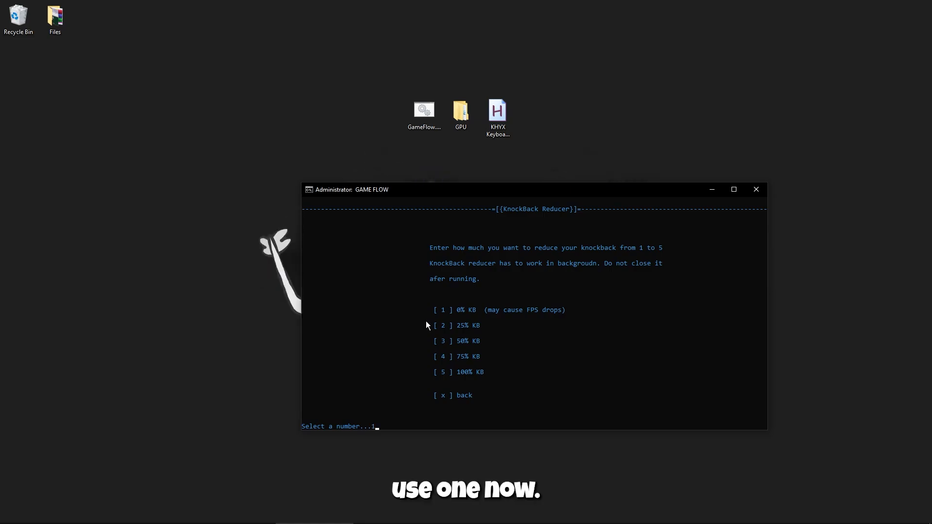
key("enter")
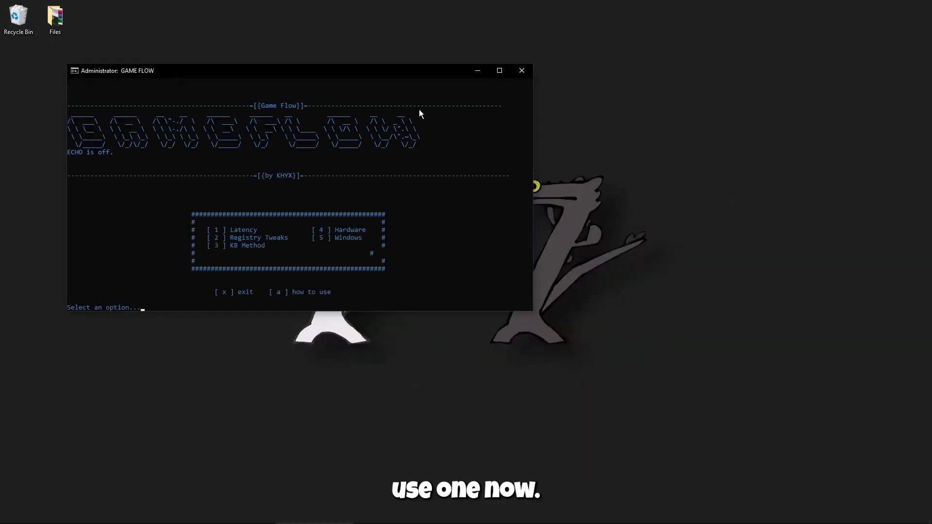
- Close and relaunch Game Flow, then choose option 4, Hardware Tweaks
left_click(521, 70)
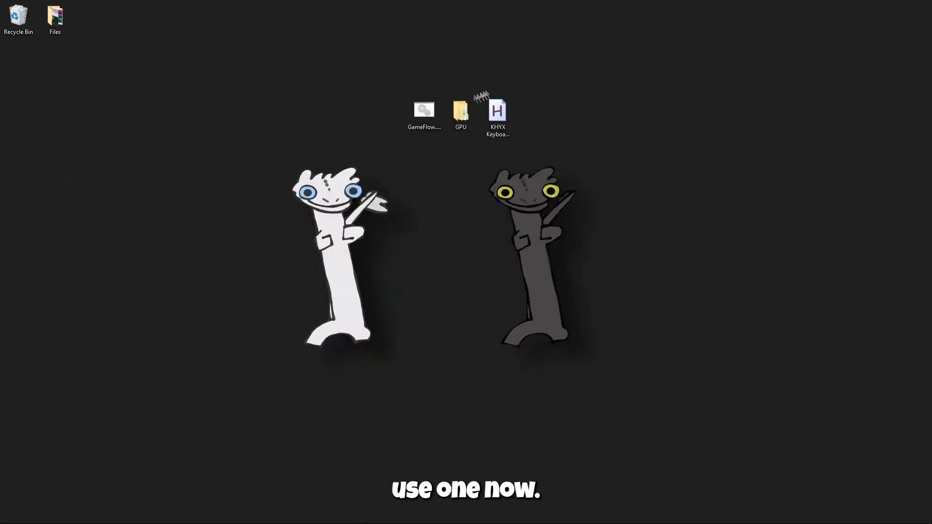
double_click(424, 113)
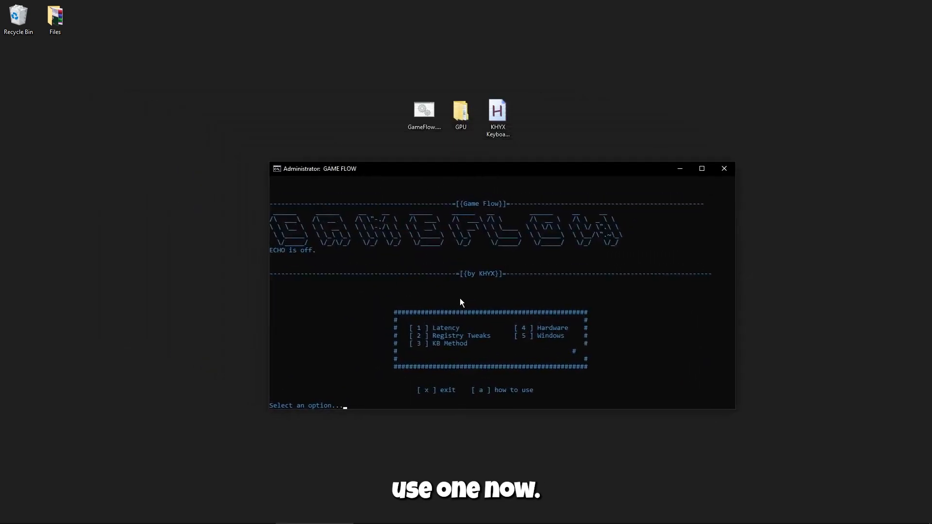
mouse_move(517, 333)
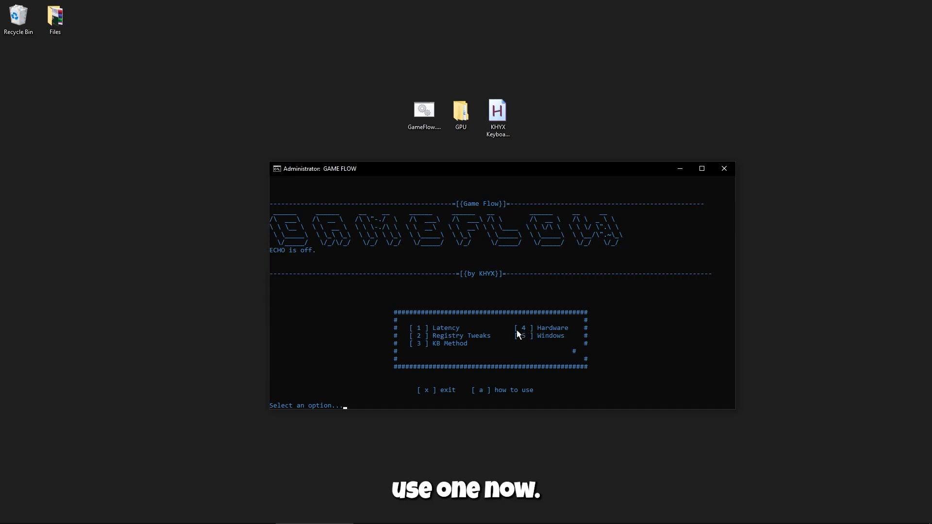
type("4")
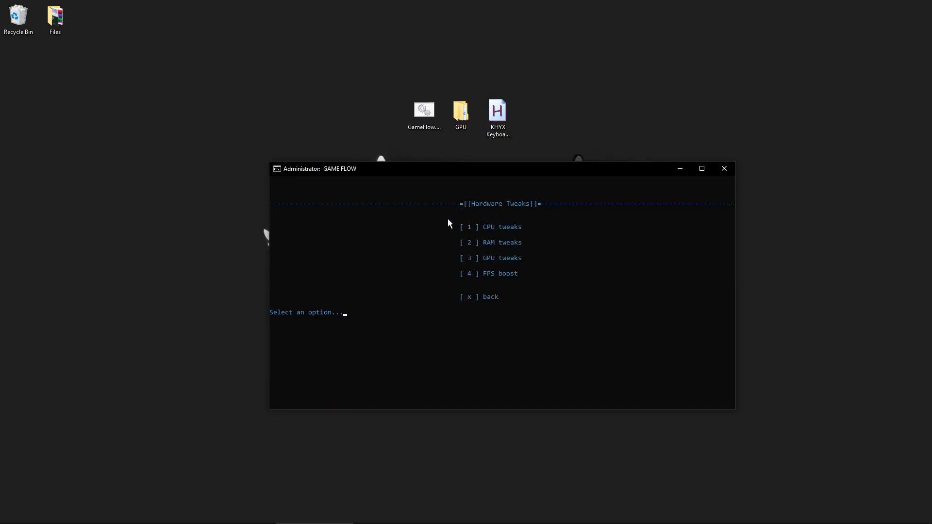
- Run CPU tweaks with 4 cores and Intel, checking the core count in Task Manager
type("1")
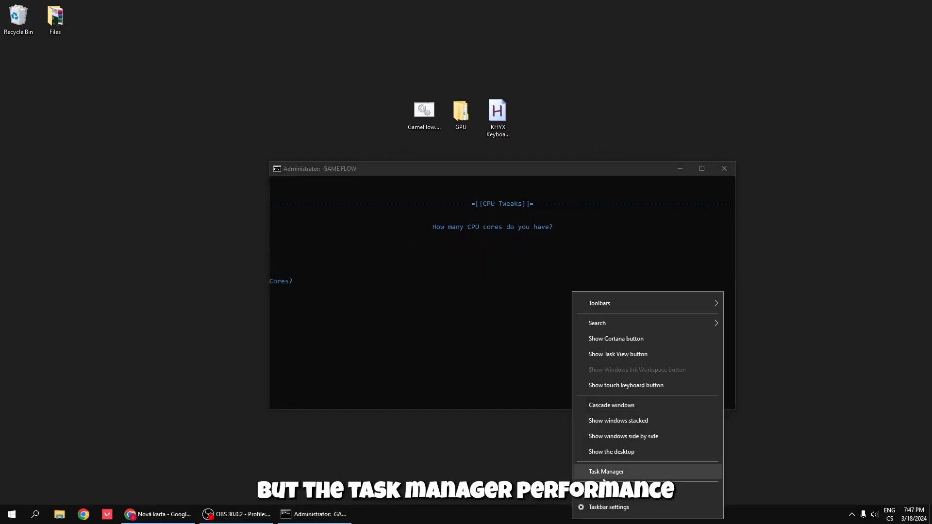
left_click(606, 471)
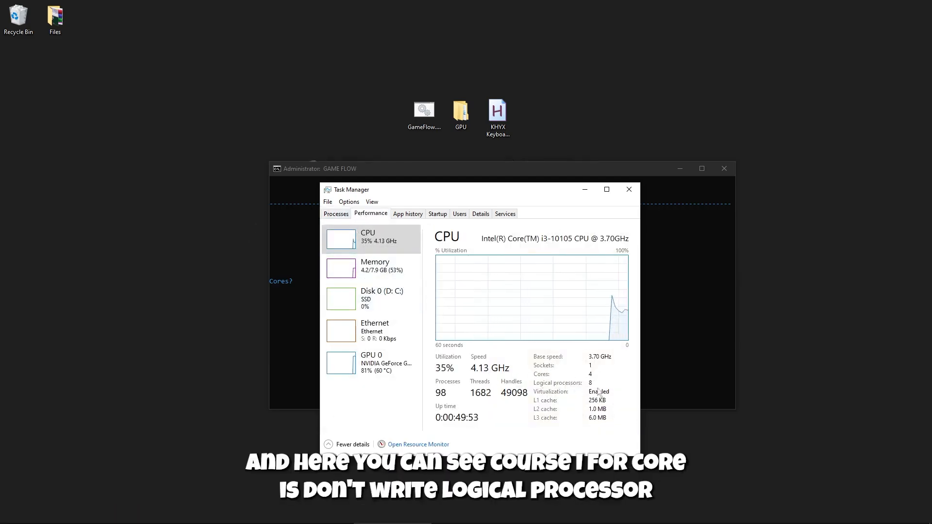
right_click(567, 339)
type("4")
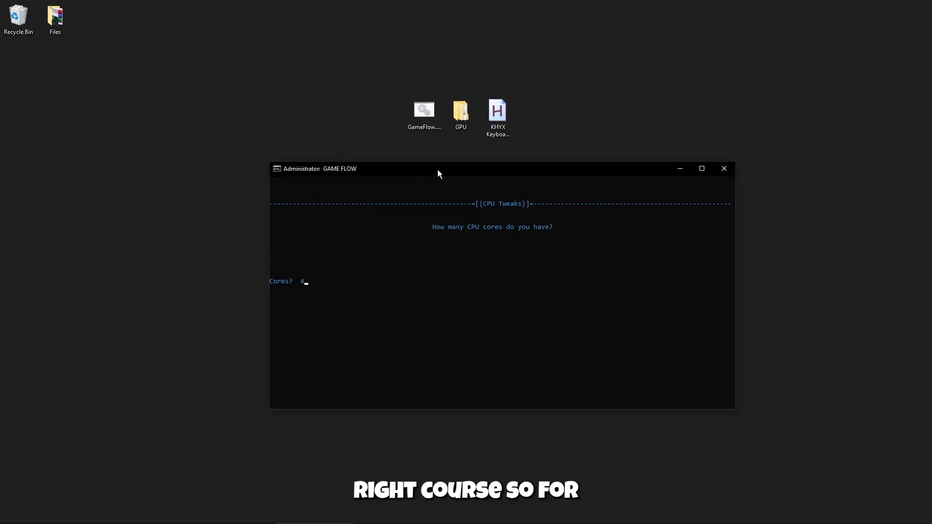
key("enter")
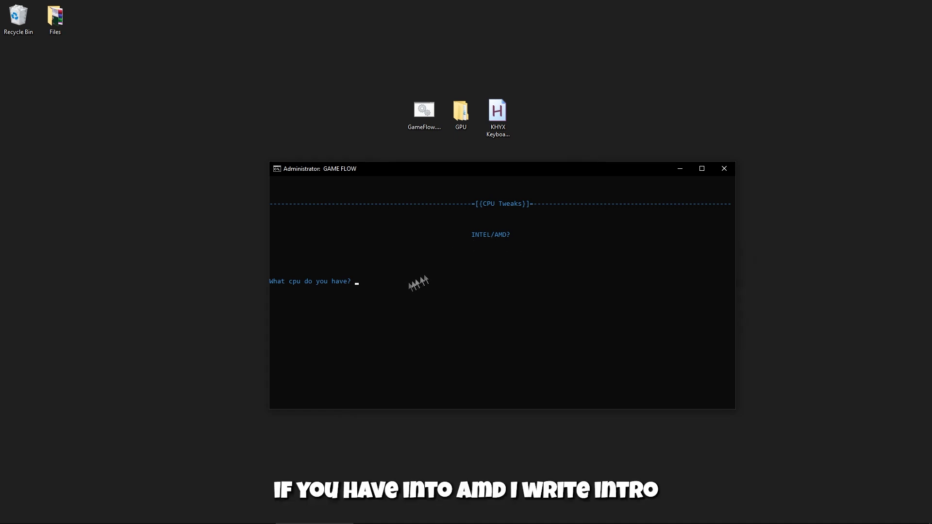
type("intel")
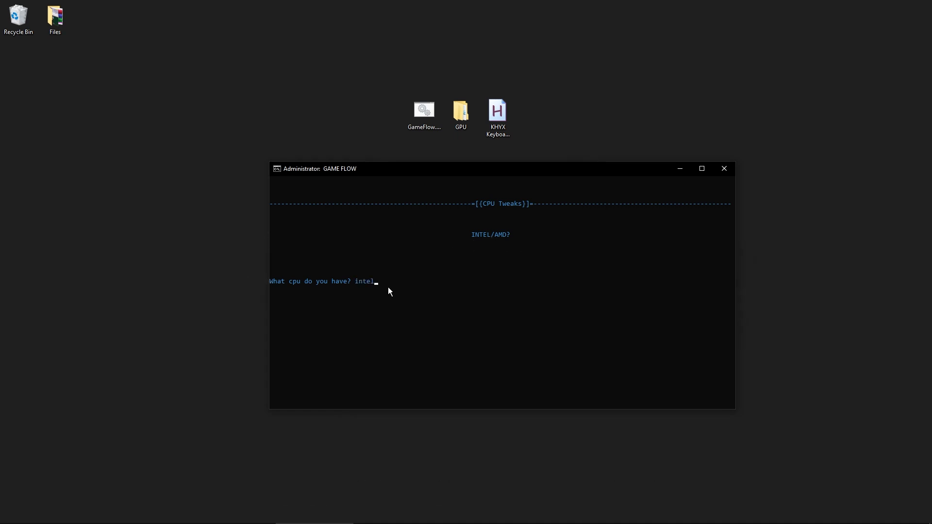
key("enter")
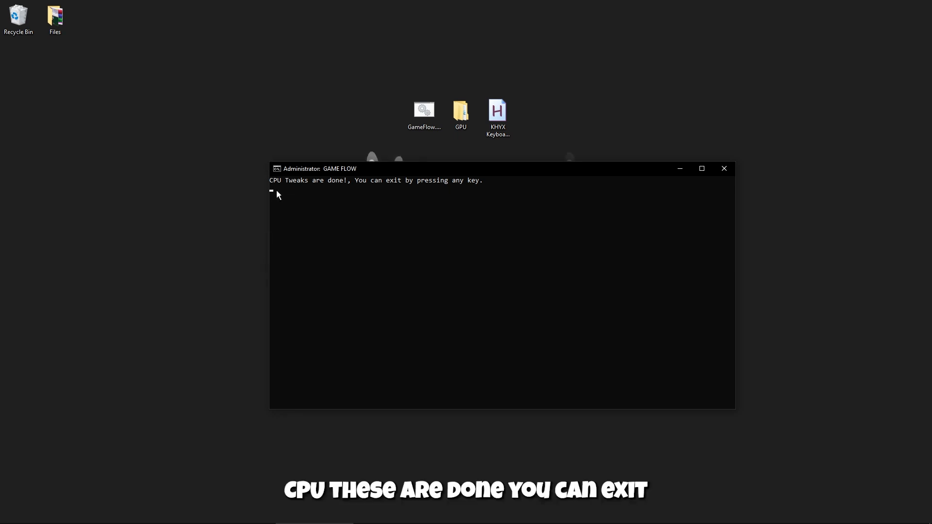
key("enter")
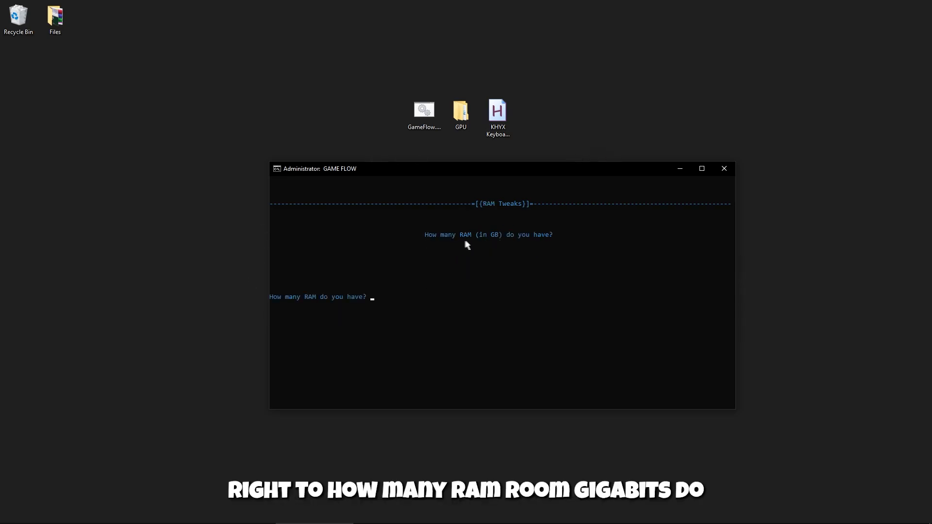
mouse_move(527, 244)
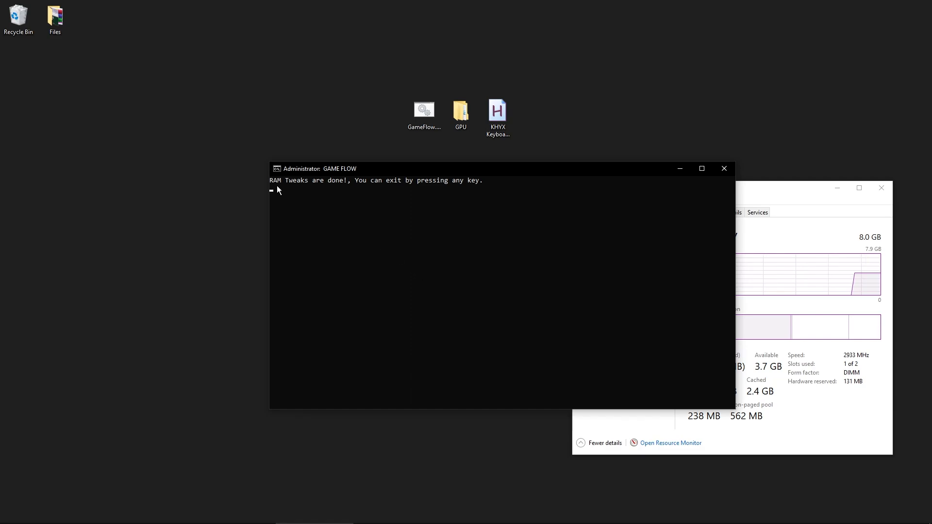
- Finish the RAM tweaks and GPU tweaks screens, returning to the main menu
key("enter")
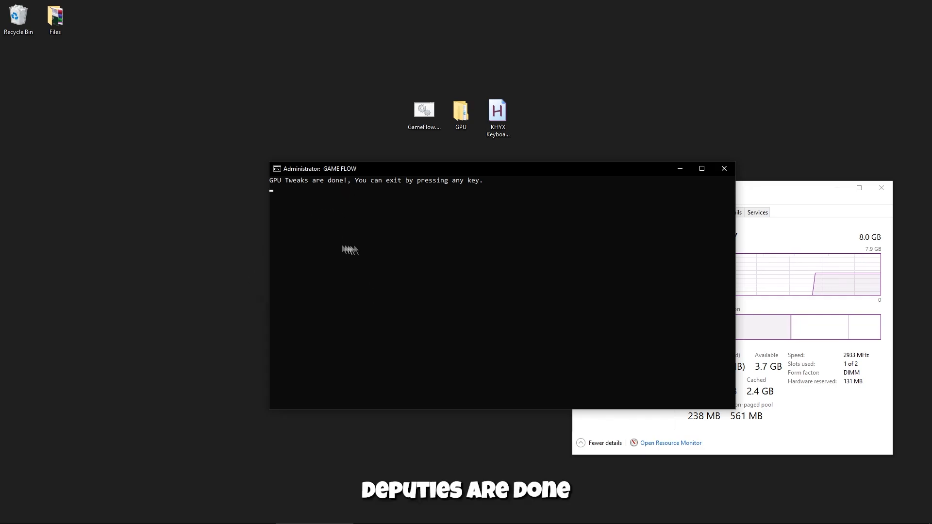
key("enter")
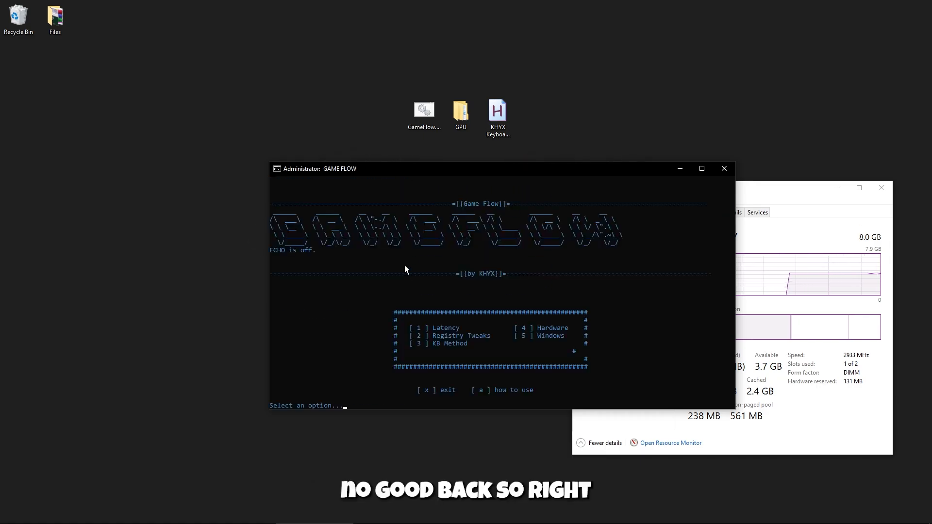
mouse_move(539, 339)
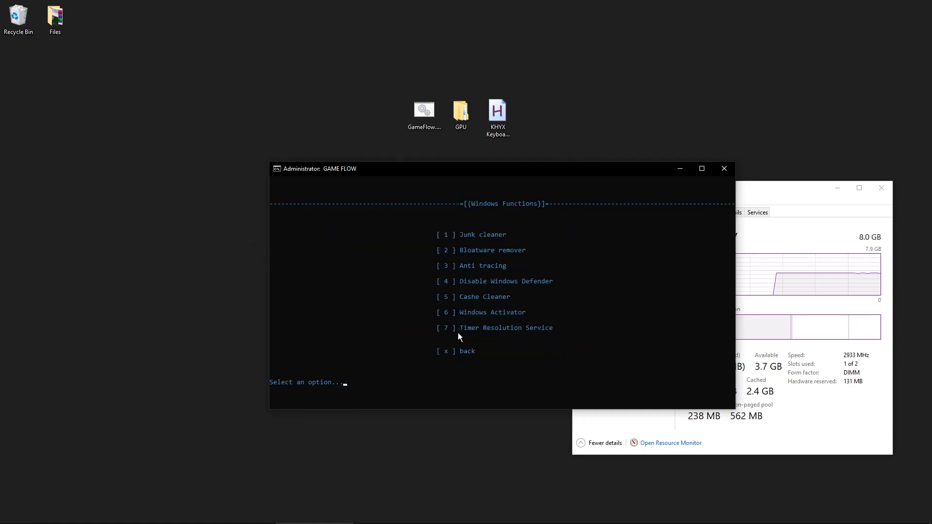
mouse_move(431, 248)
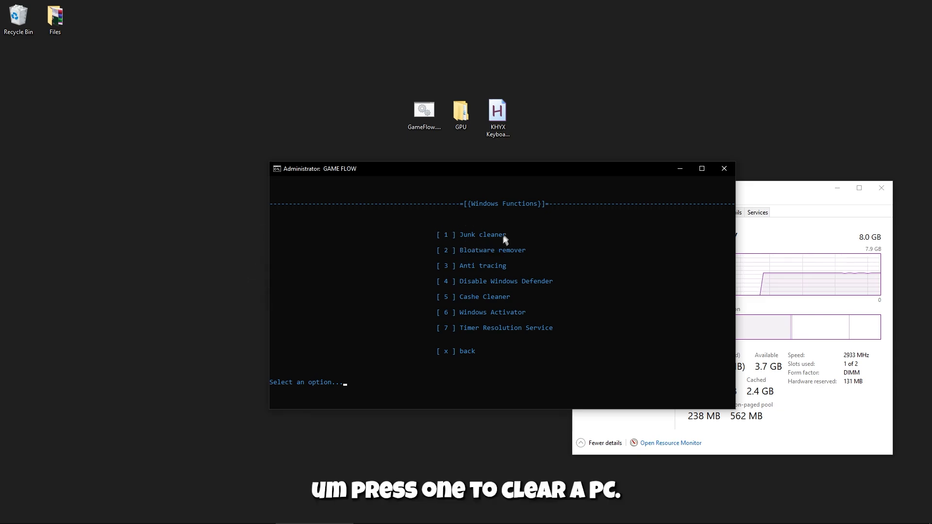
- Run the Windows Functions Junk cleaner and return when clean-up is done
type("1")
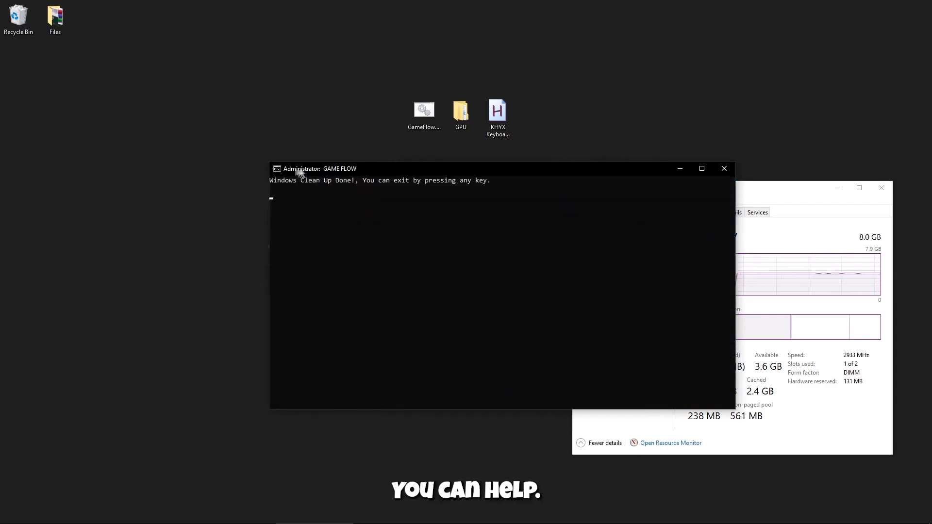
key("enter")
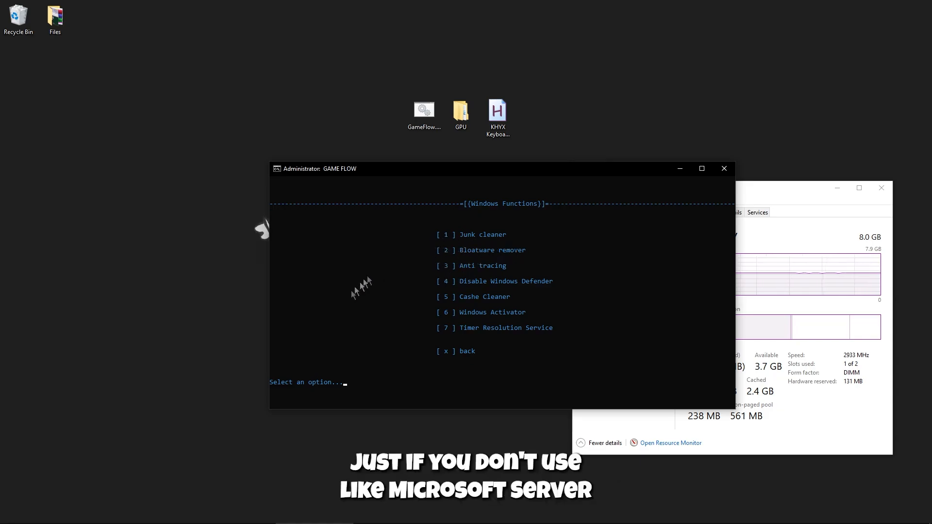
mouse_move(450, 192)
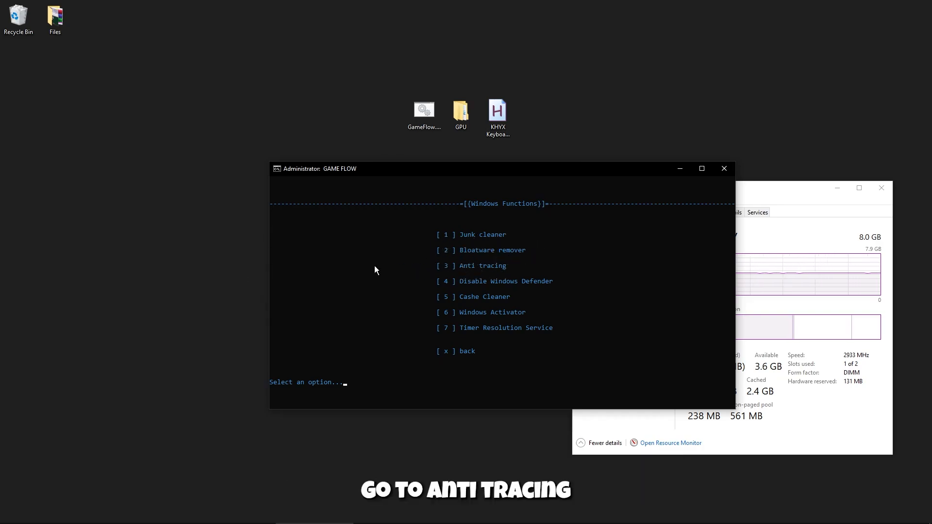
- Choose option 3, Anti tracing, in the Windows Functions menu
type("3")
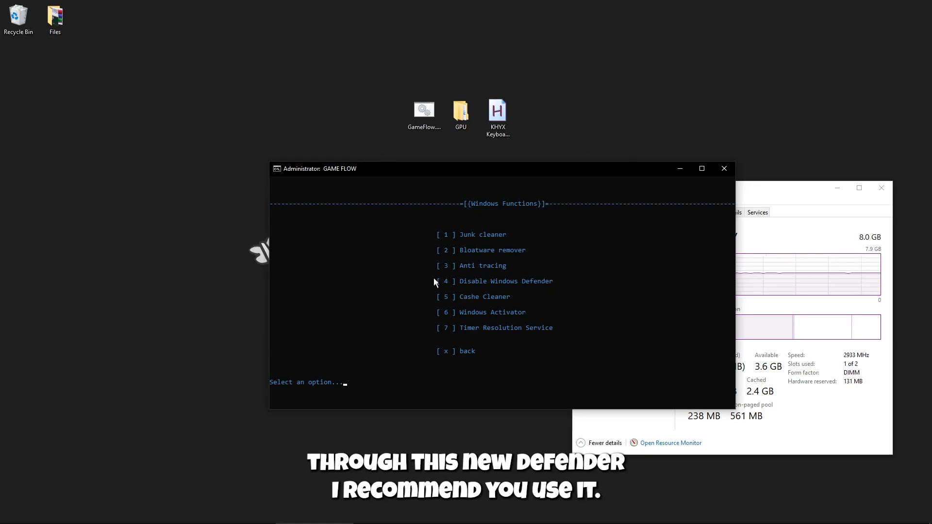
mouse_move(489, 289)
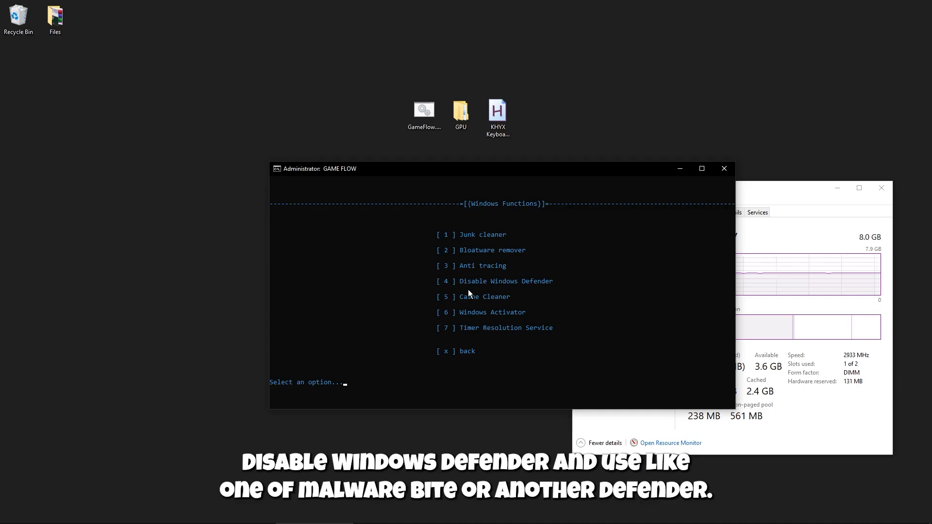
mouse_move(261, 229)
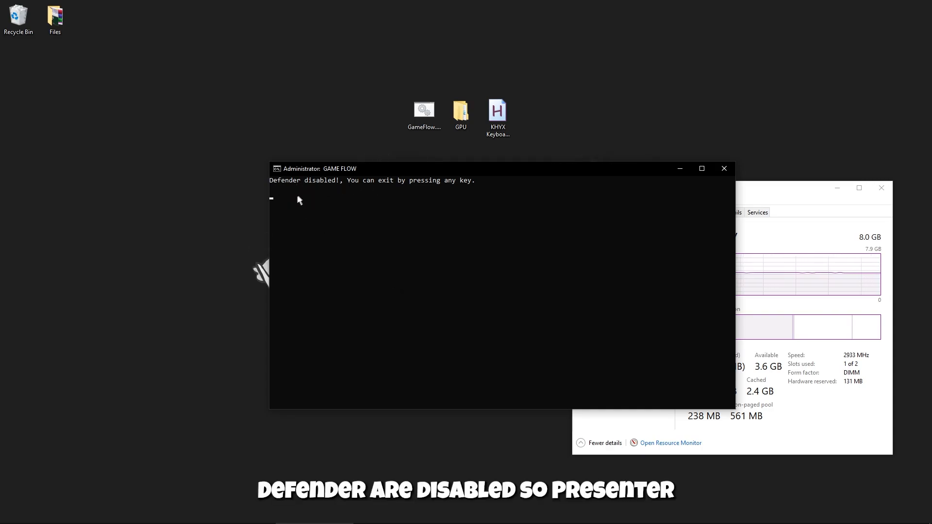
- Leave the Defender-disabled screen to return to GAME FLOW's Windows Functions menu
key("enter")
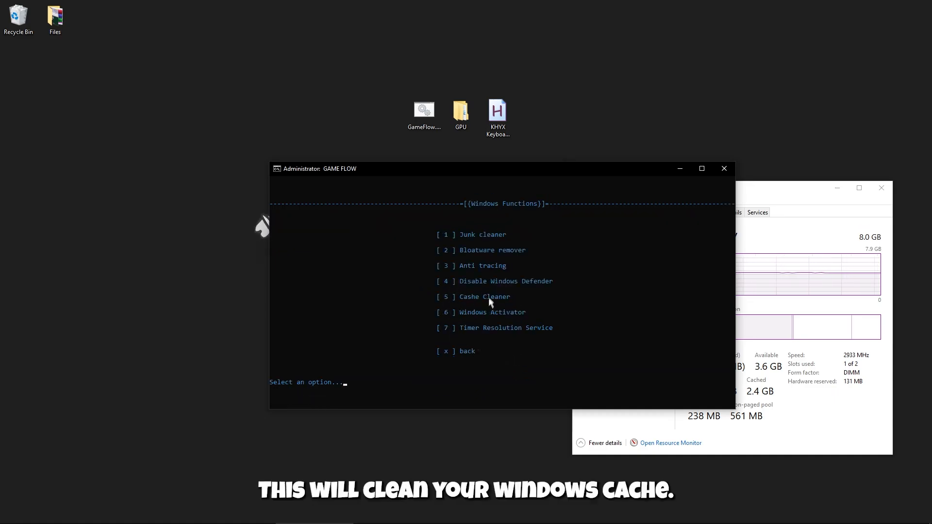
mouse_move(357, 292)
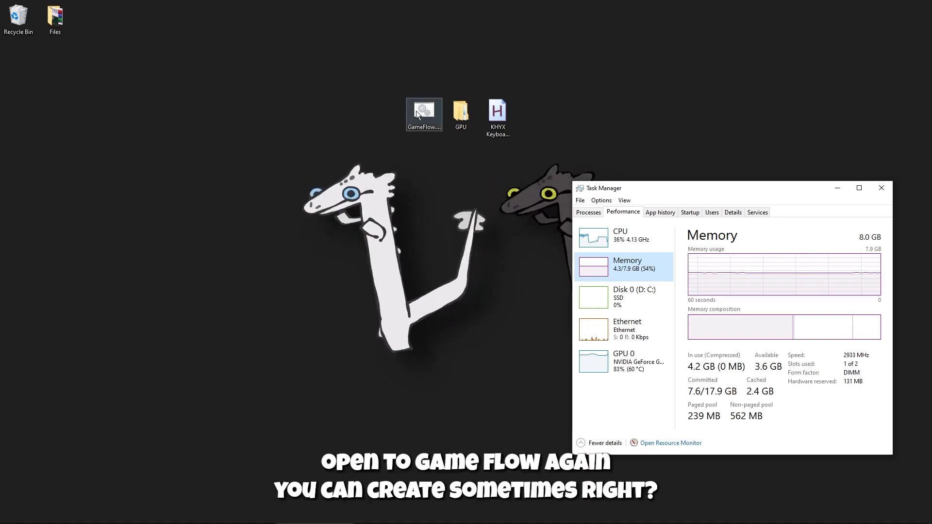
- Relaunch GAME FLOW, run option 5 to install the Timer Resolution Service, and dismiss Success
double_click(424, 114)
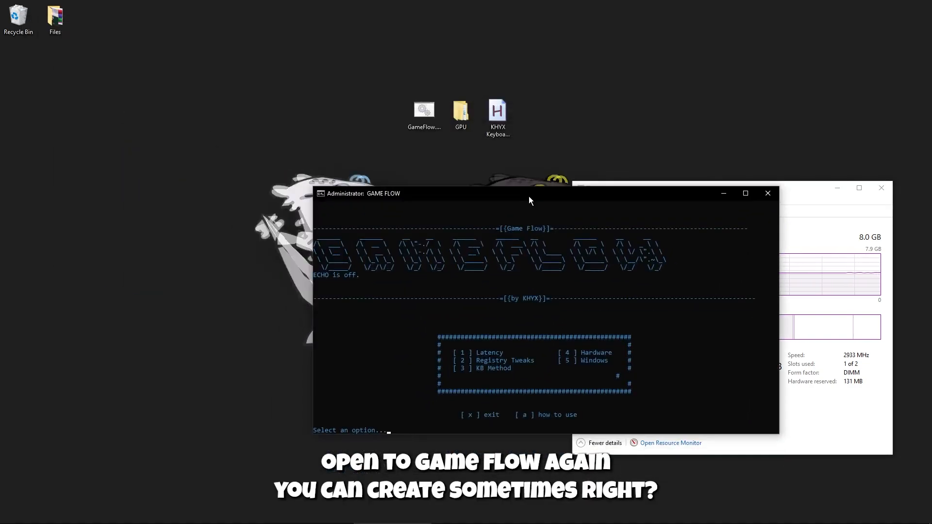
type("5")
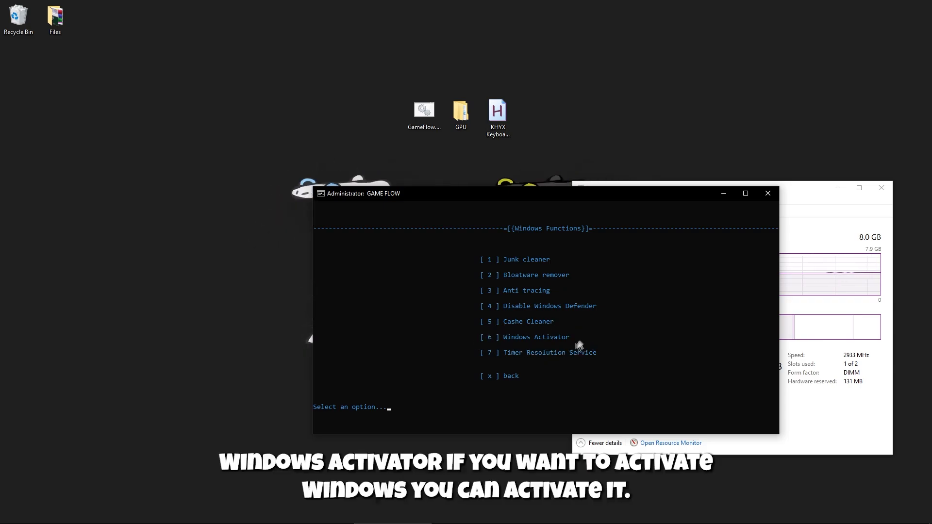
mouse_move(472, 357)
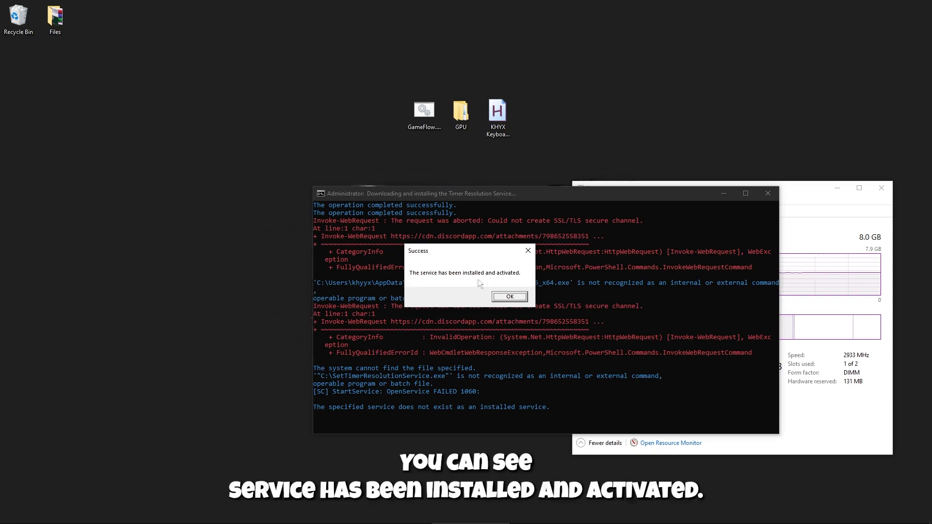
left_click(509, 296)
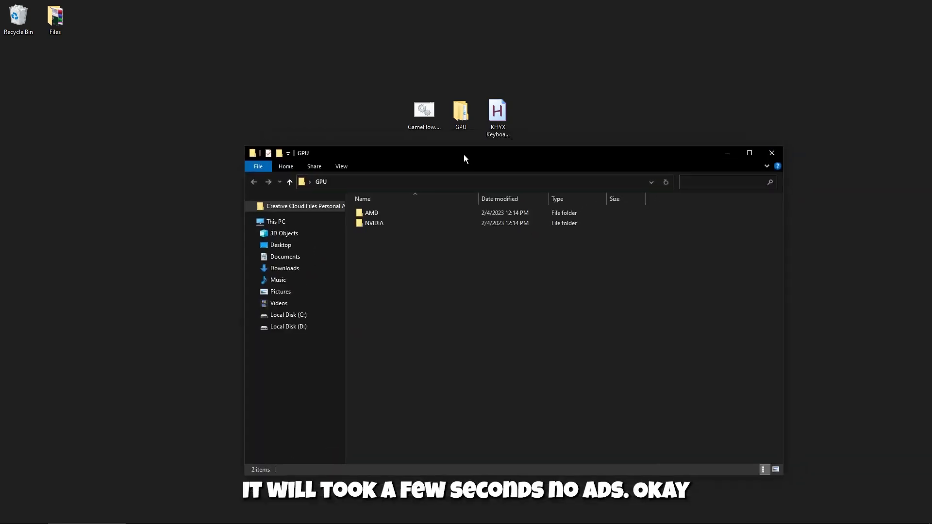
mouse_move(450, 156)
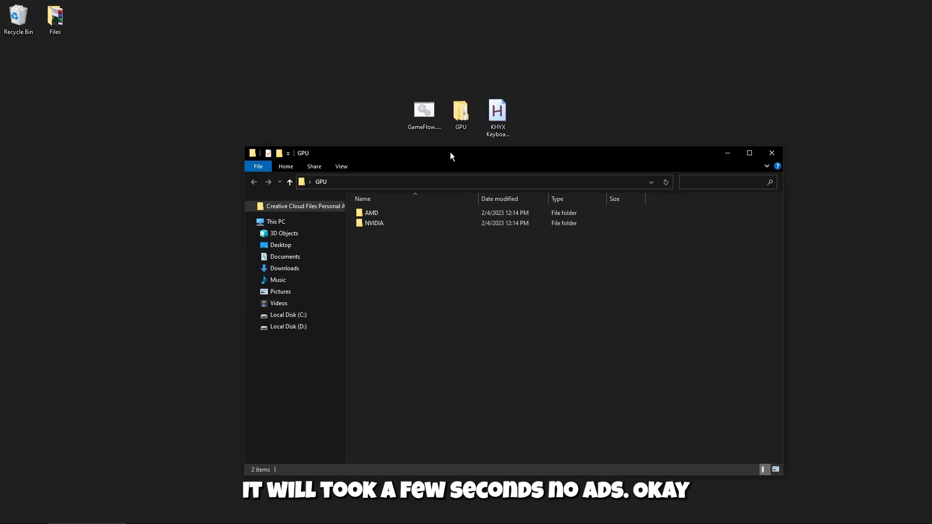
mouse_move(361, 183)
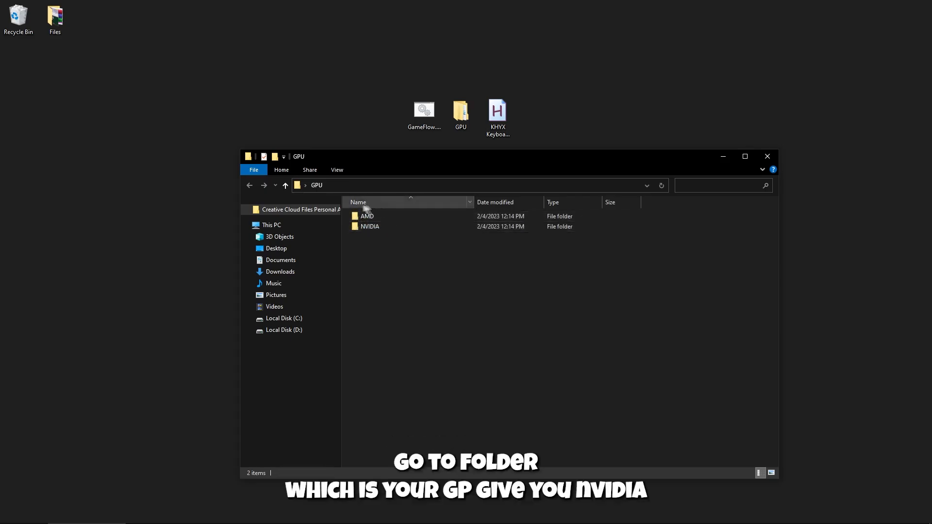
- Import Nvidia.reg from GPU > NVIDIA and acknowledge the registry confirmation
double_click(369, 226)
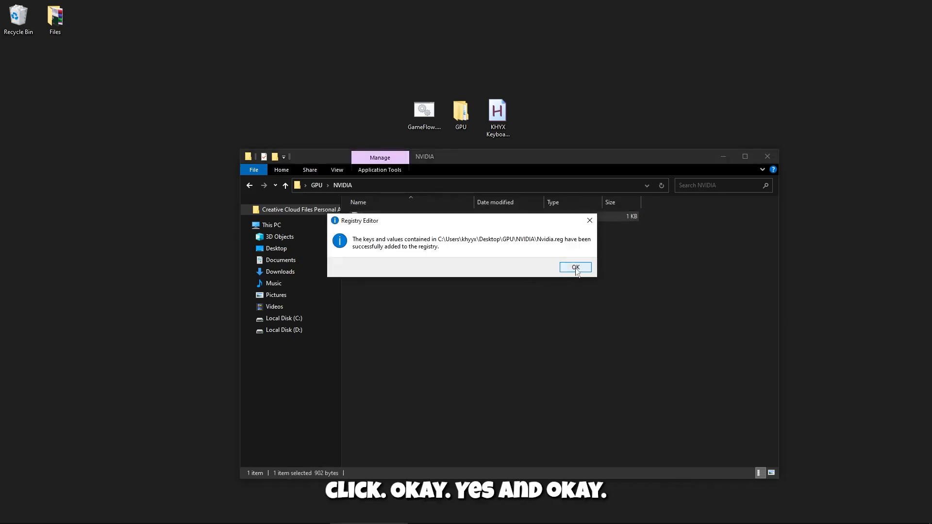
left_click(574, 267)
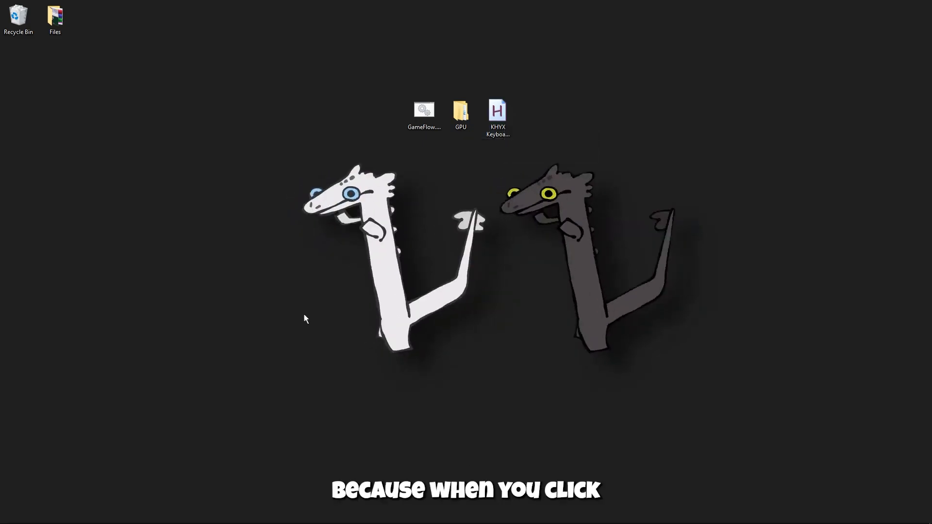
- Hold W in a blank Notepad note to see normal key repeat
left_click(35, 514)
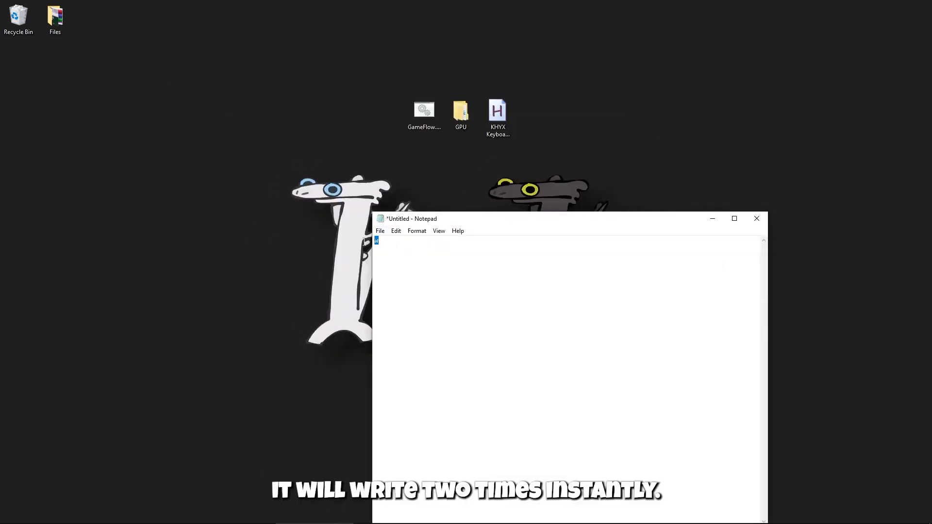
type("w")
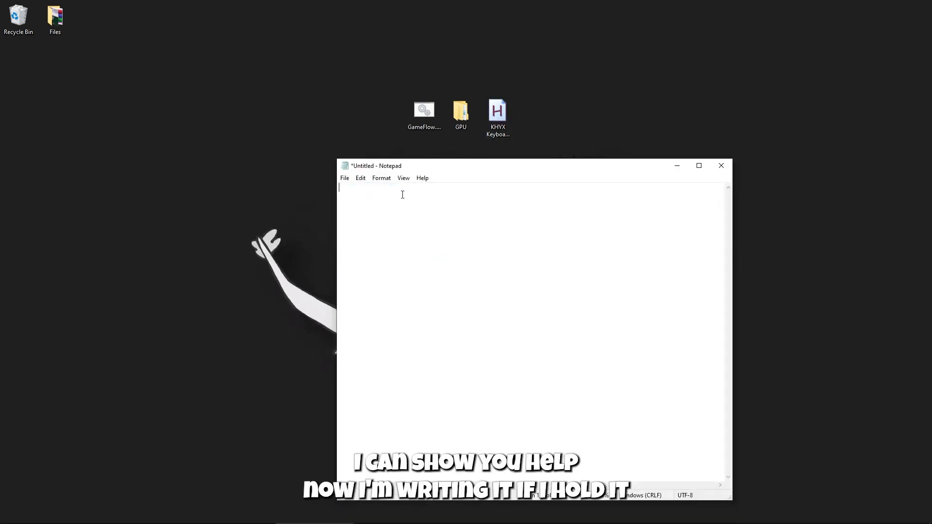
type("wwwwwwwwwwwwwwwwwwwwwwwwwwwwwwwwwwwwwwwwwwwwwwwwwwwwwwwwwwwwwwww")
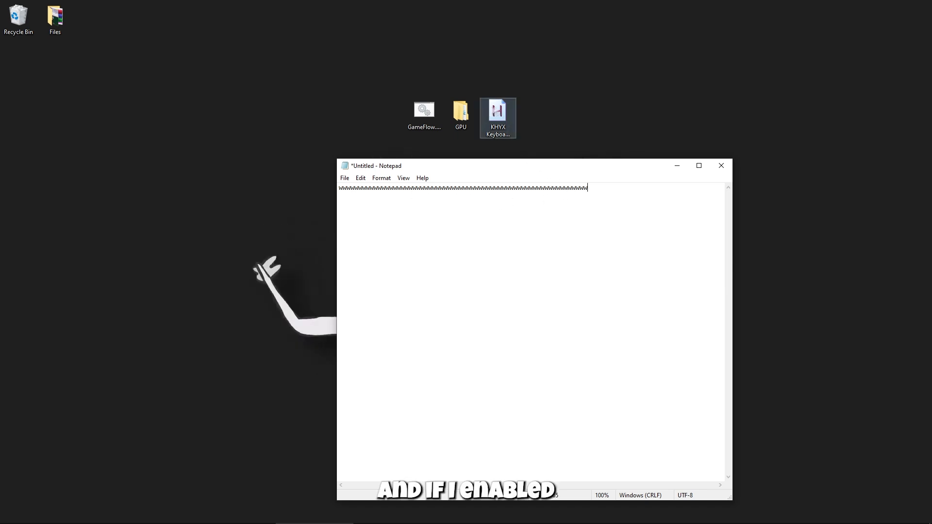
- Start the KHYX Keyboard Reducer script, retest holding W, then discard the note unsaved
double_click(497, 113)
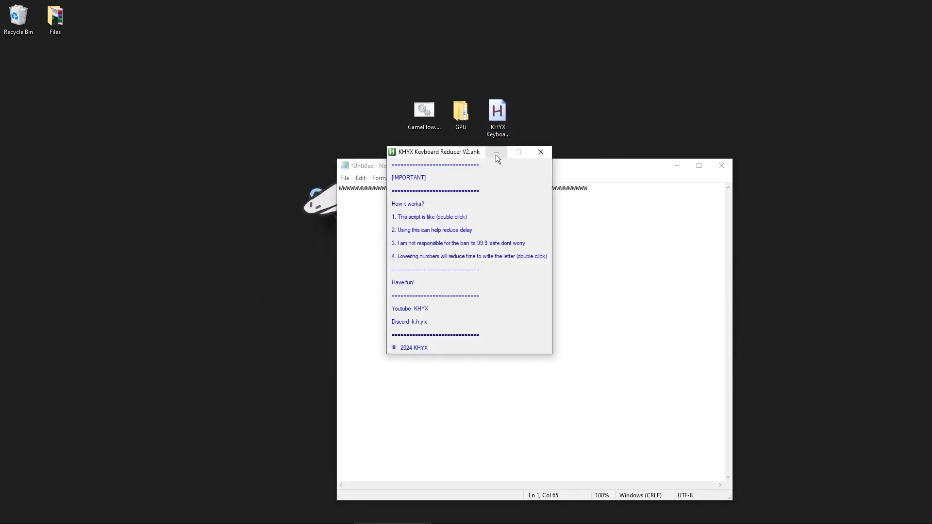
left_click(496, 152)
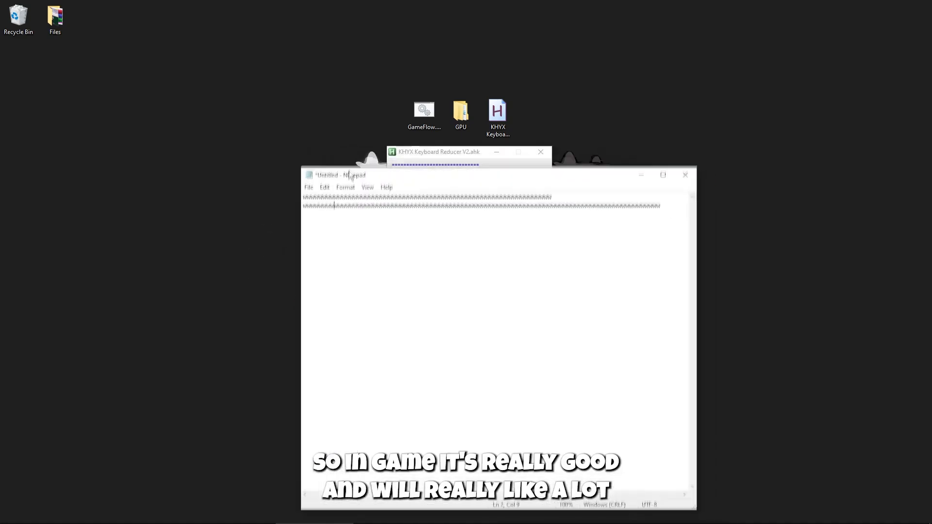
left_click(685, 175)
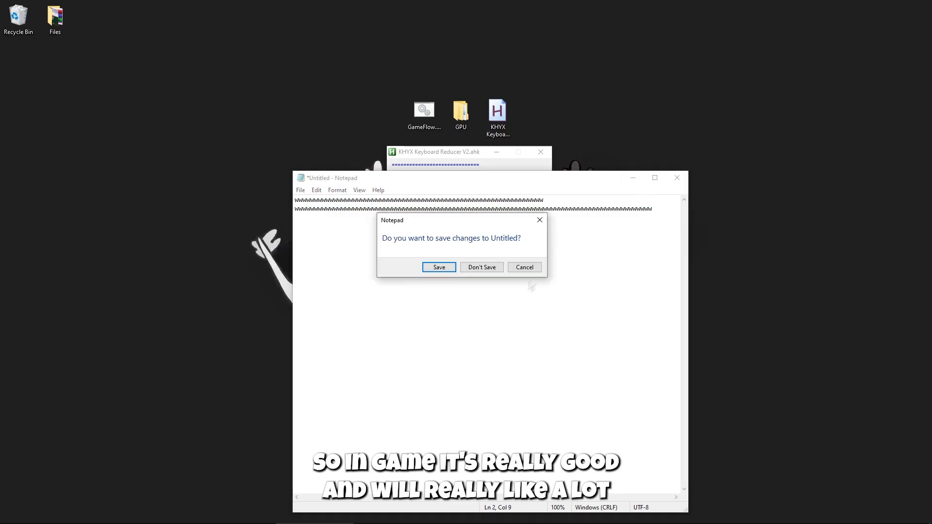
left_click(481, 267)
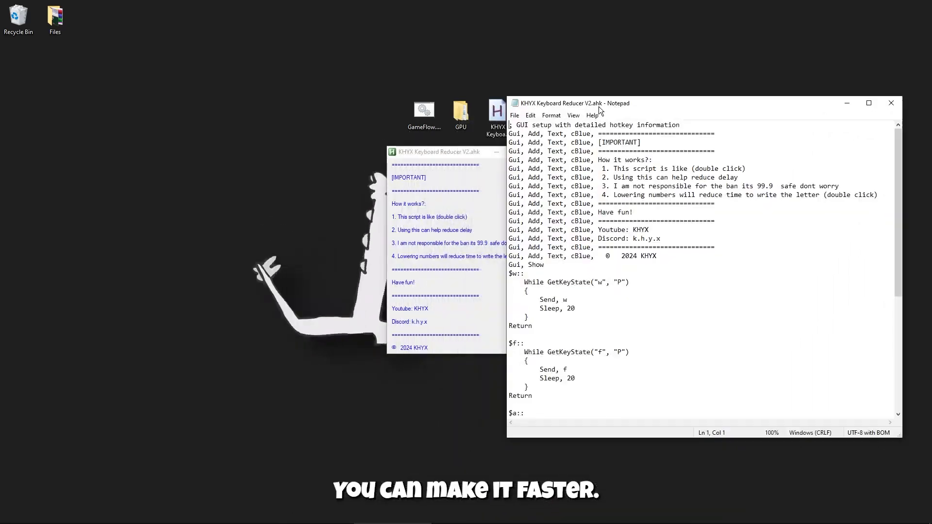
- Change the w hotkey's Sleep delay from 20 to 10
double_click(570, 308)
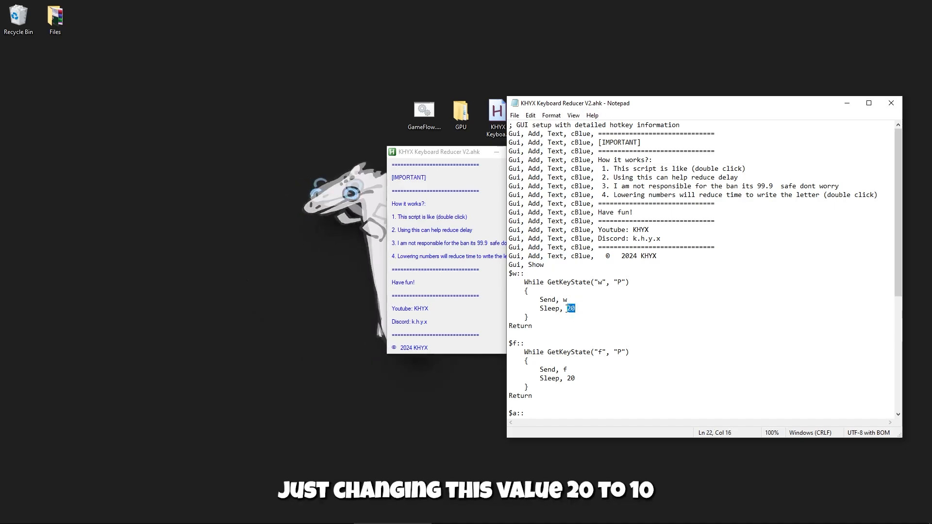
type("10")
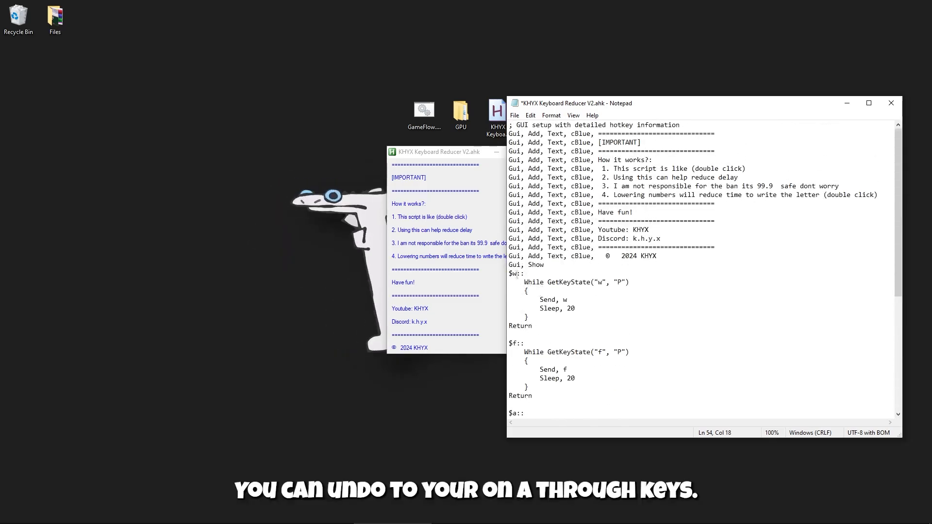
scroll("down", 3)
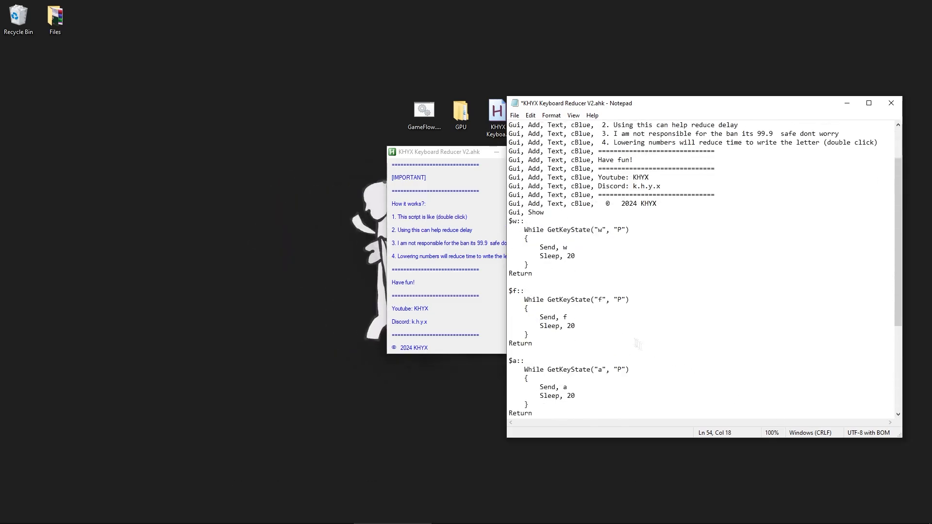
right_click(840, 496)
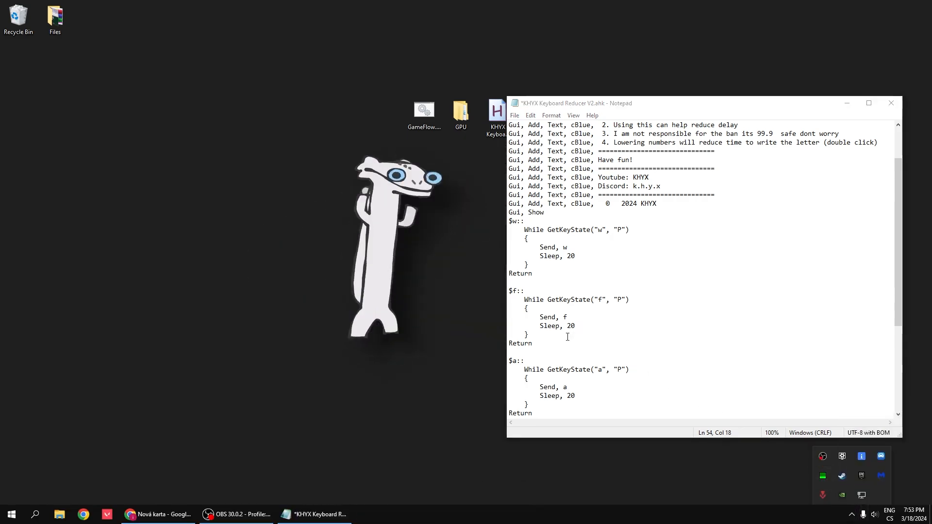
- Duplicate the $w:: block as a k hotkey block and close the script
left_click_drag(511, 291, 532, 343)
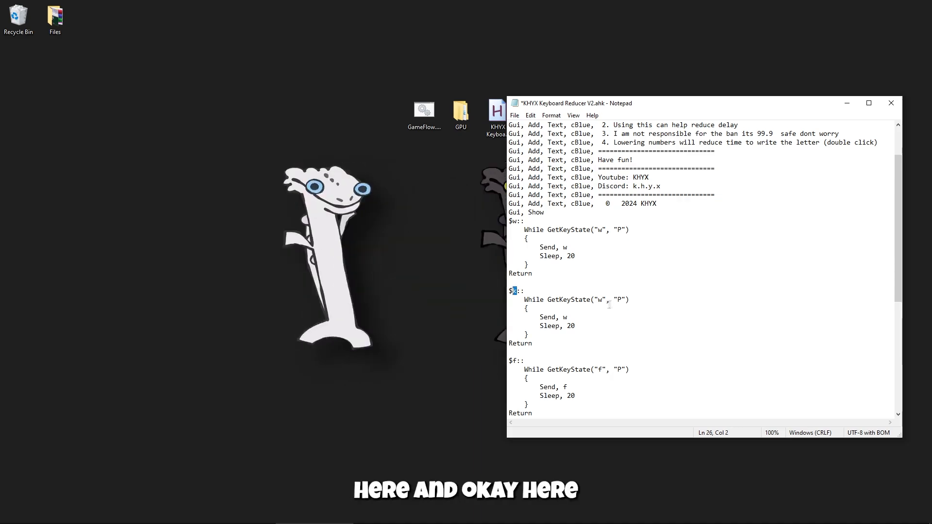
type("k")
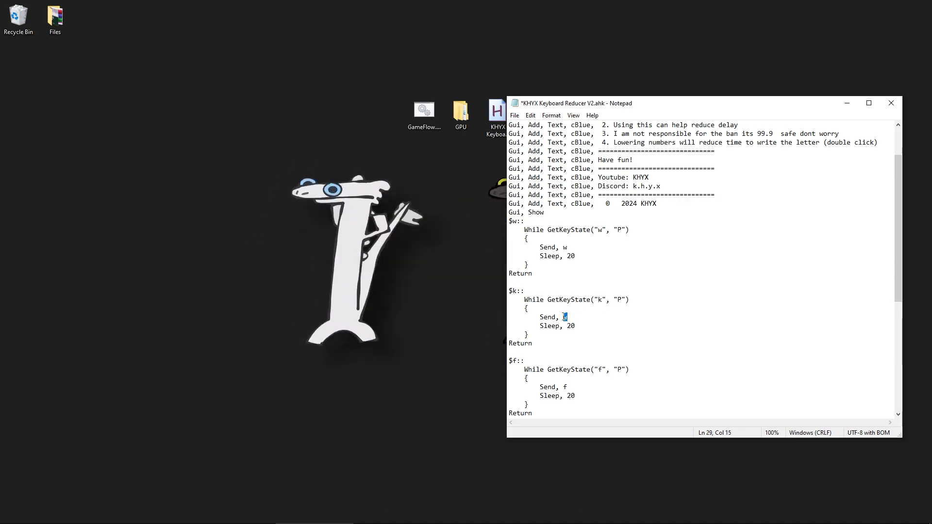
type("k")
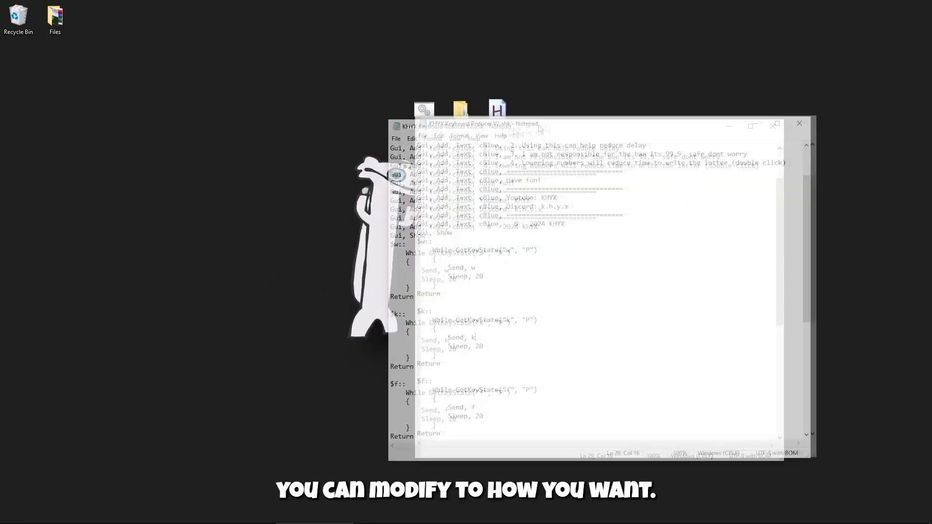
left_click(800, 122)
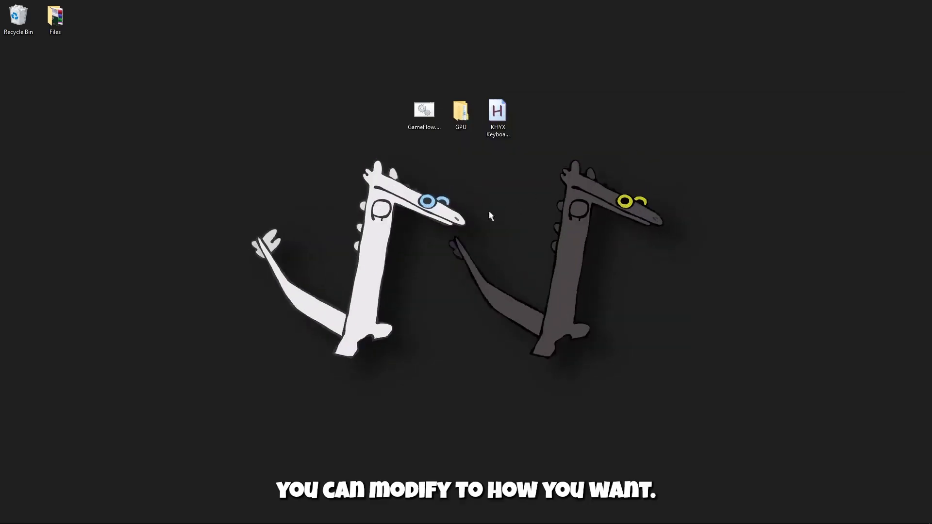